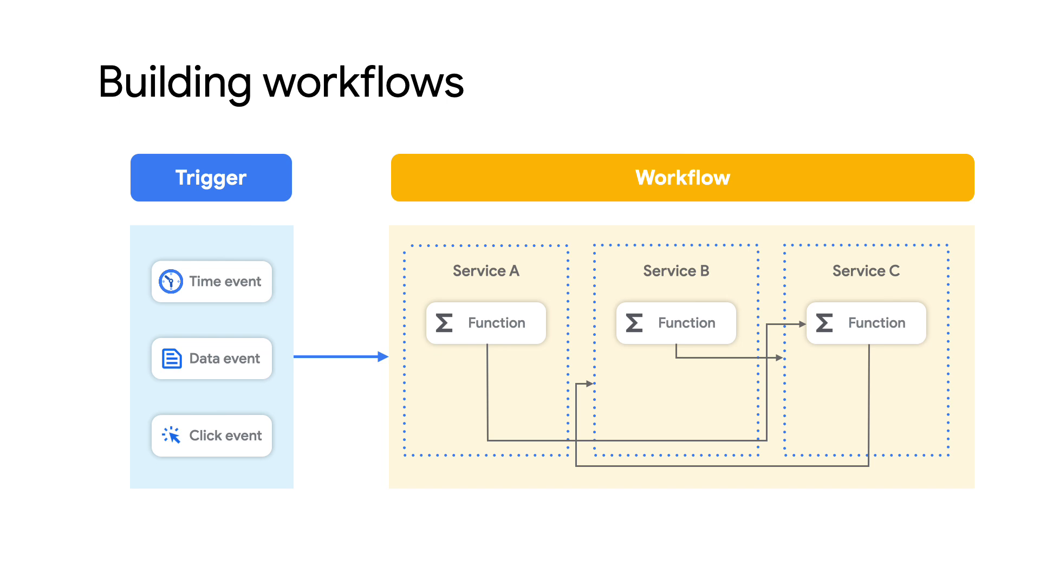
- Advance from the 'Building workflows' diagram to the 'Building workflows with Cloud Workflows' slide
click(486, 323)
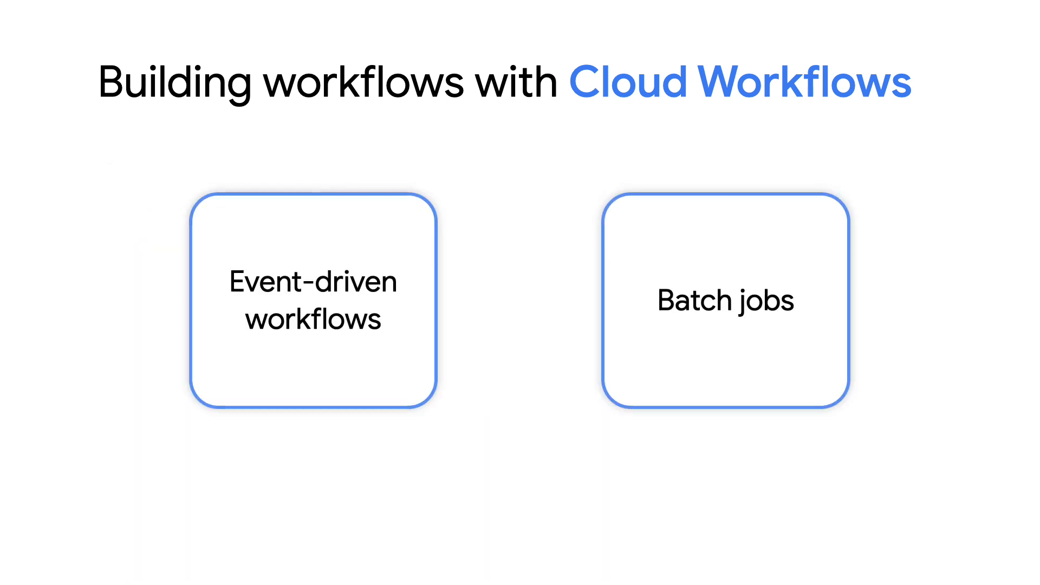
- Leave the slideshow for the Cloud Console Workflows page listing wiki-read in us-central1
click(313, 299)
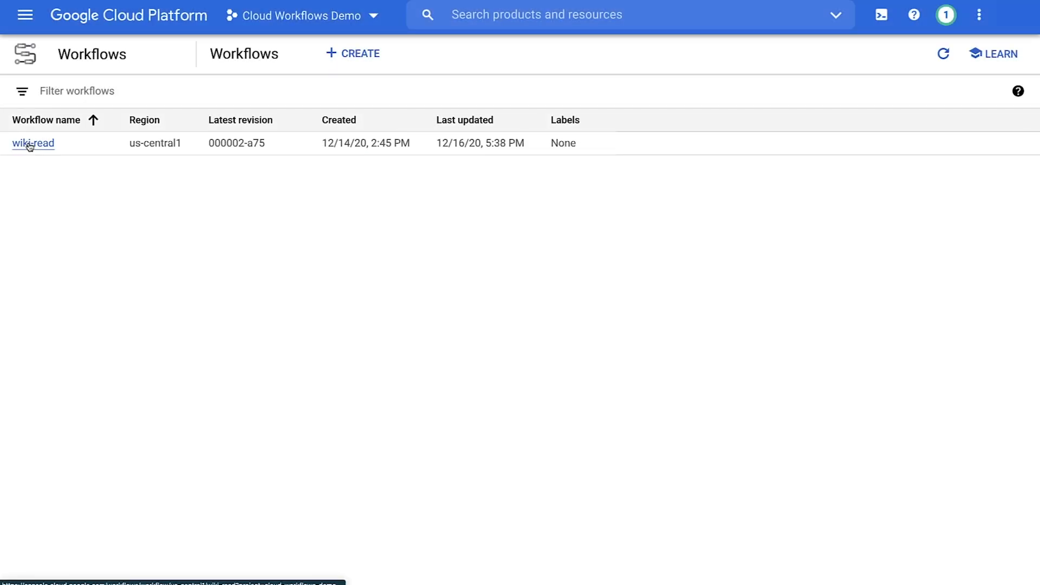
- Open wiki-read's details, enter edit mode, and continue to its definition
click(32, 143)
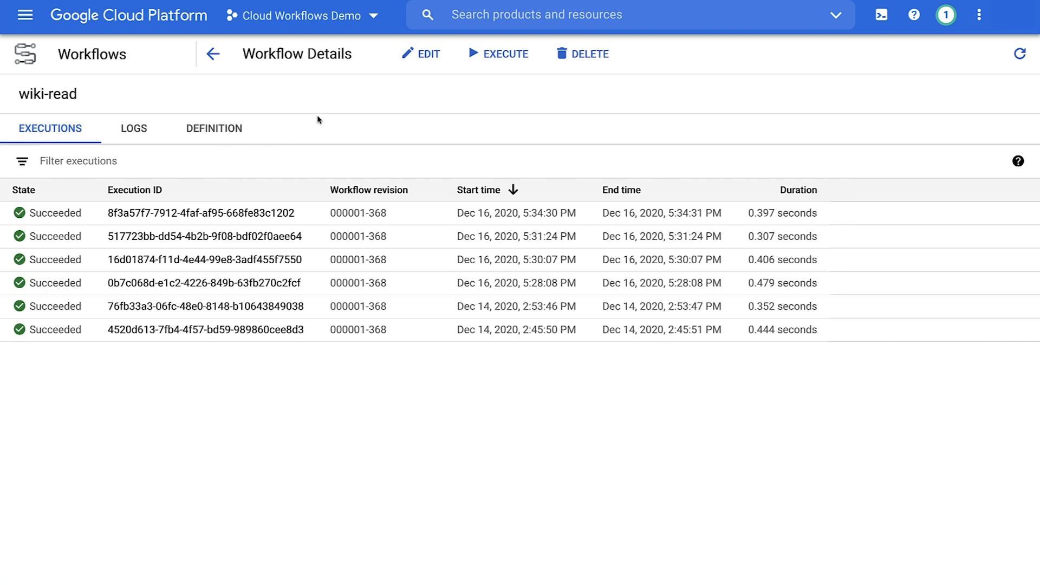
click(420, 53)
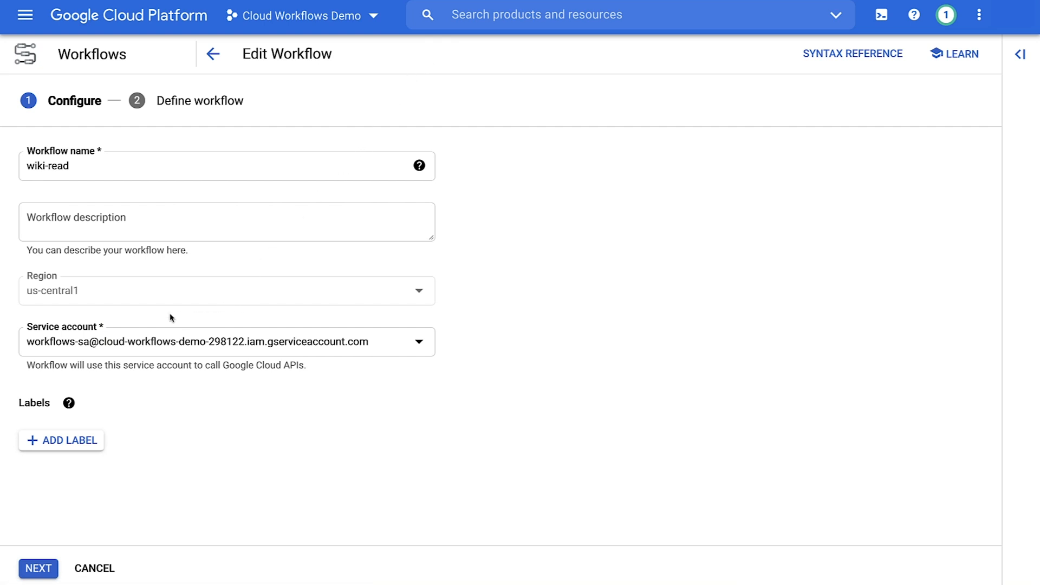
mouse_move(307, 371)
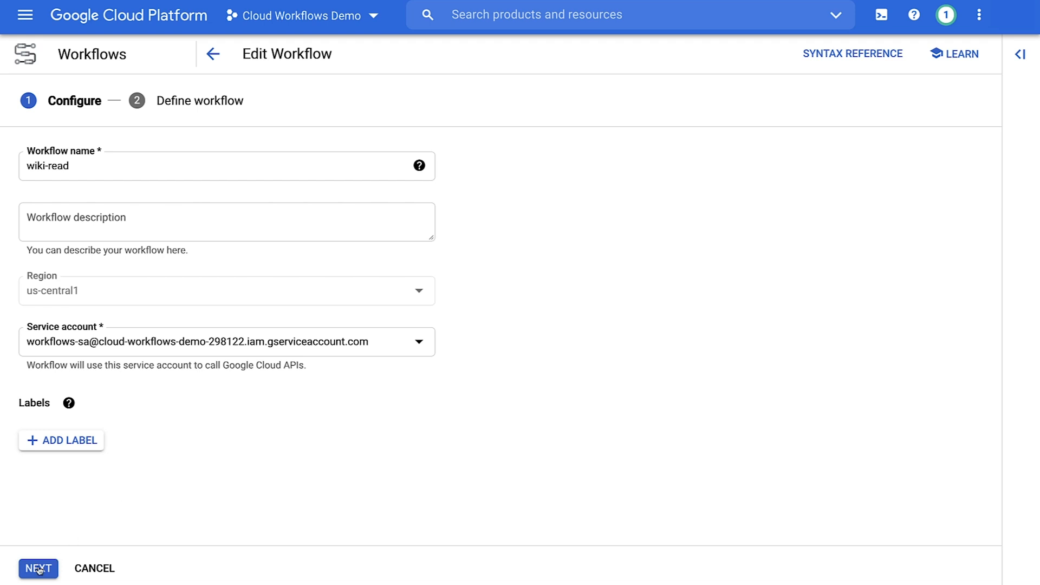
click(34, 568)
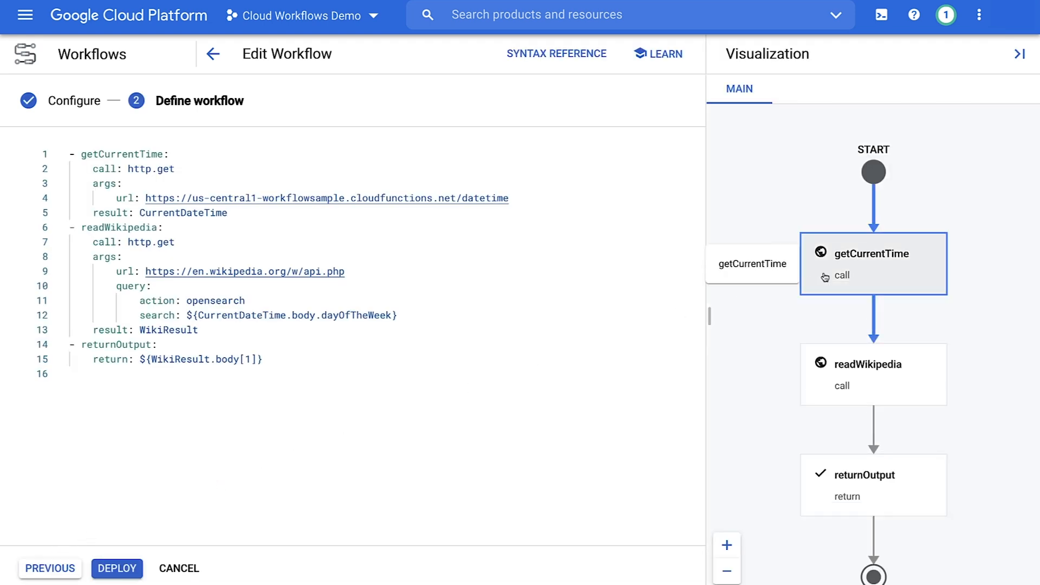
- Inspect the readWikipedia and returnOutput diagram steps, then exit the editor unsaved
click(873, 374)
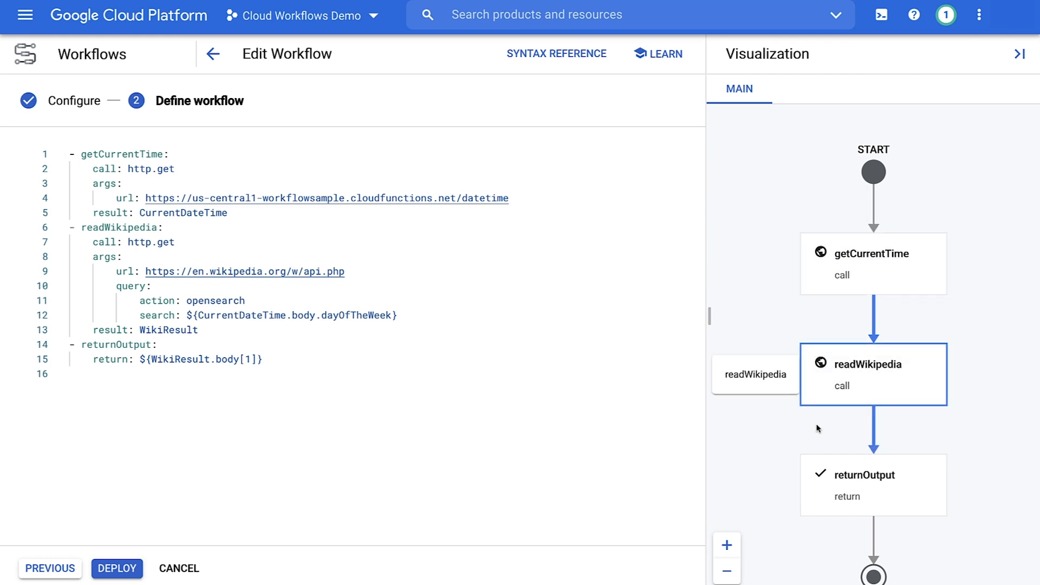
click(873, 485)
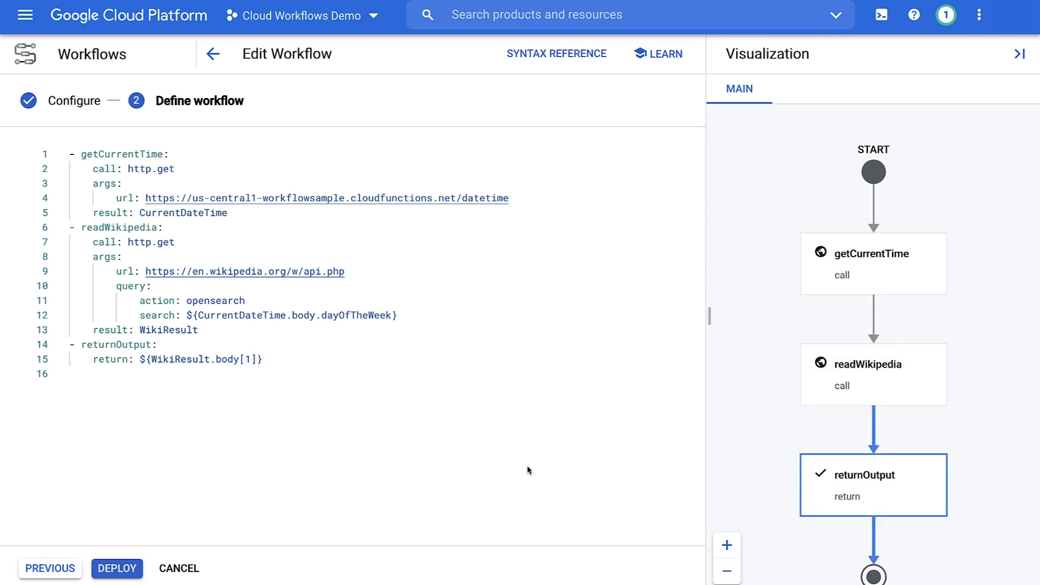
click(117, 568)
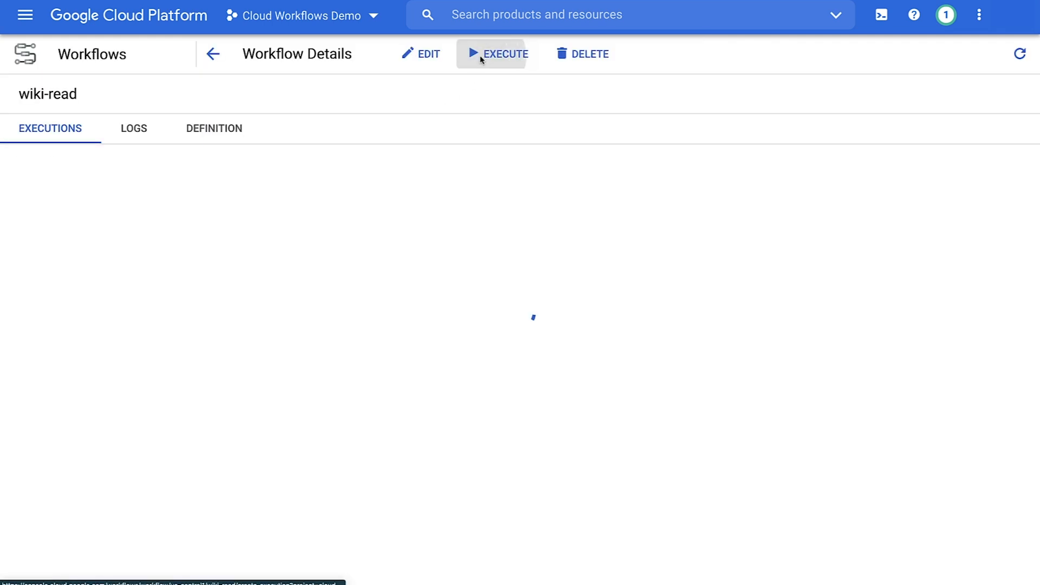
- Run a new wiki-read execution with empty input from the Execute workflow form
click(494, 53)
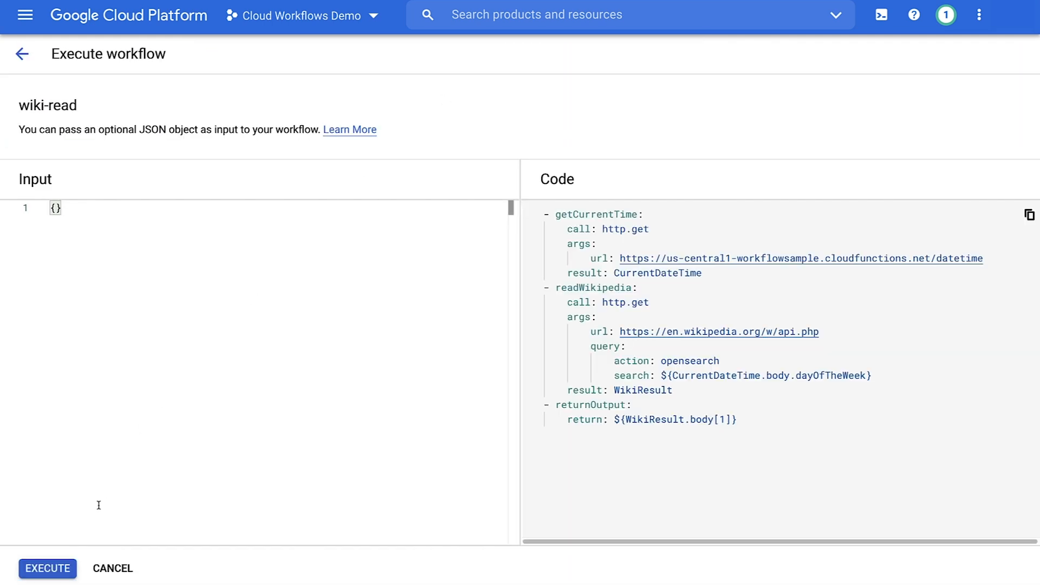
click(46, 568)
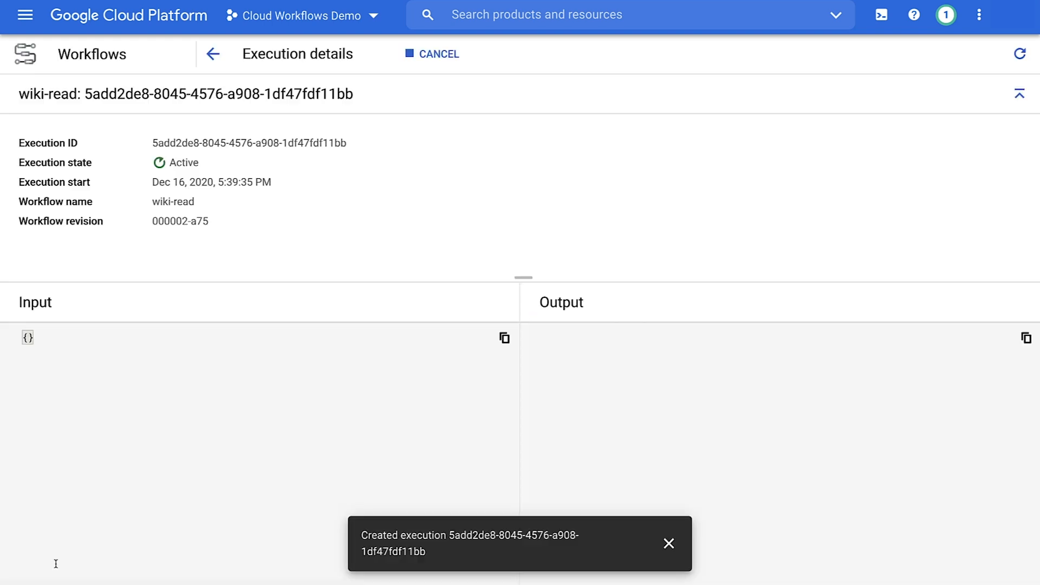